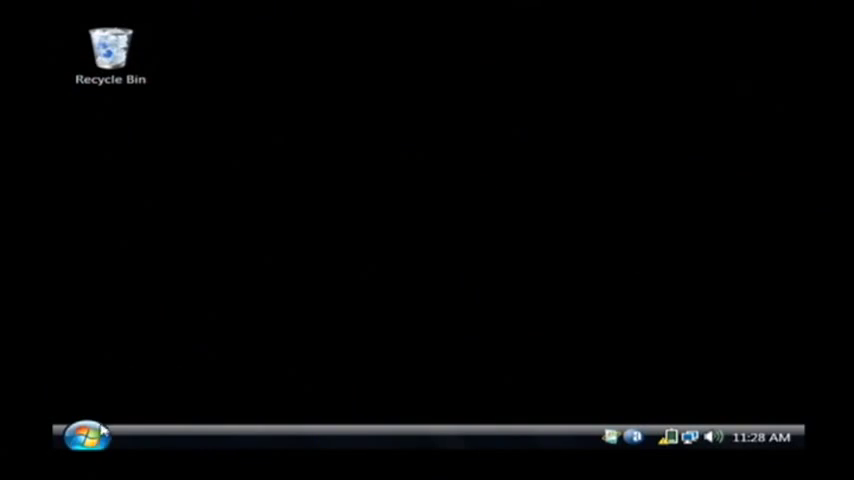
left_click(84, 436)
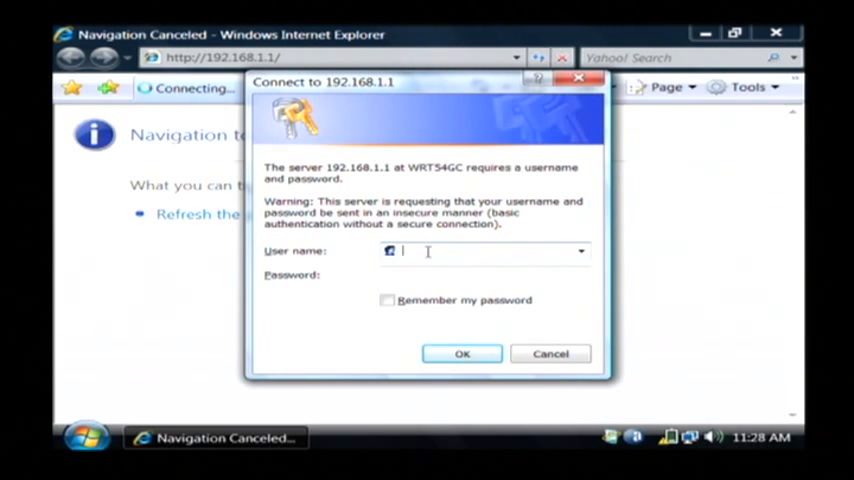
Log in to the WRT54GC as admin and go to the Router Status page.
type("admin")
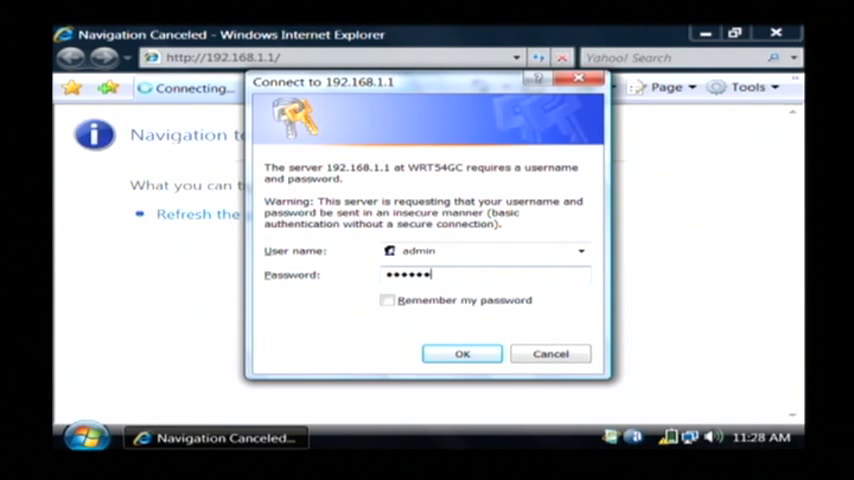
left_click(462, 352)
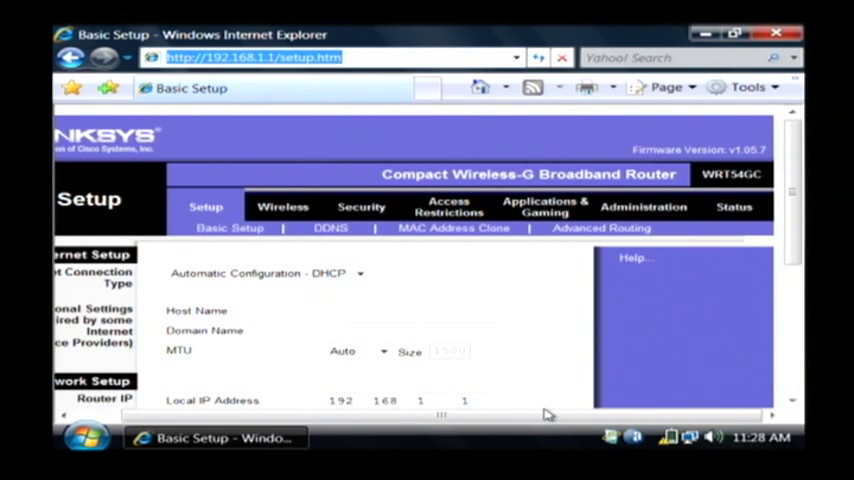
mouse_move(734, 210)
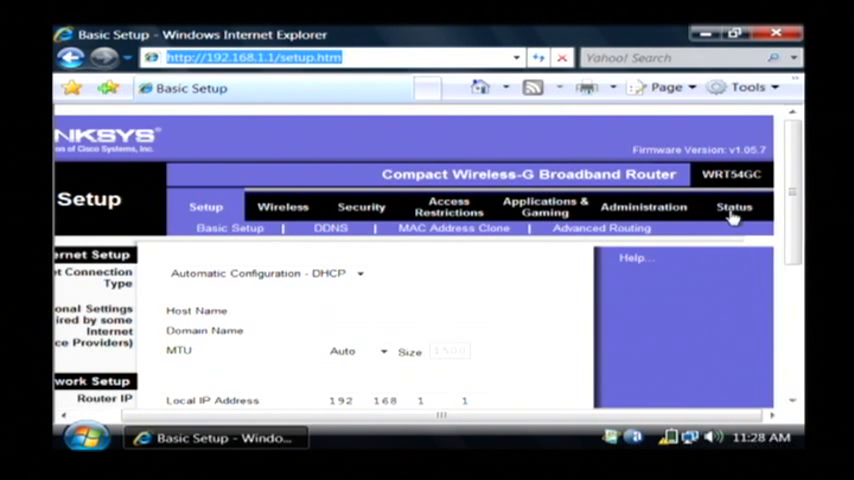
left_click(734, 208)
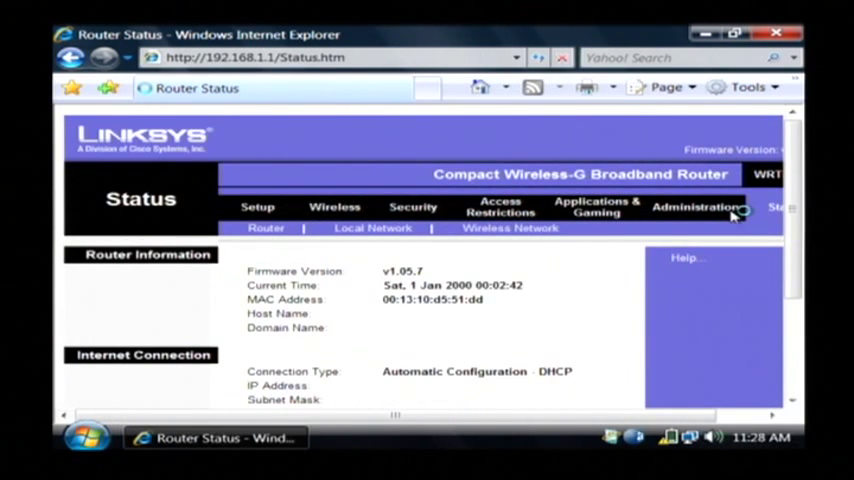
scroll("down", 3)
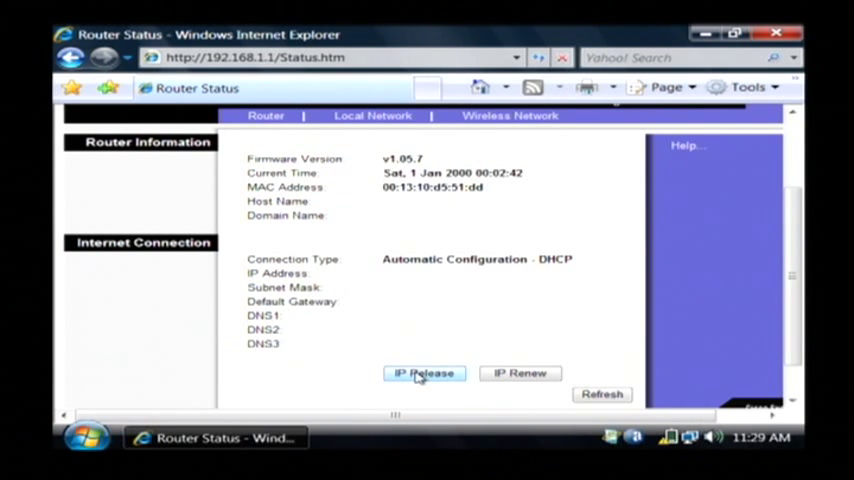
Release the WAN IP address under Internet Connection so the Status page reloads.
left_click(424, 372)
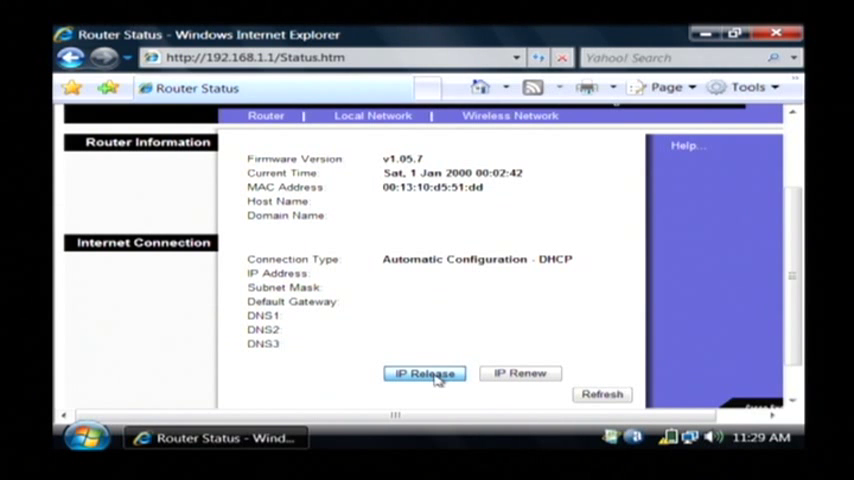
left_click(424, 372)
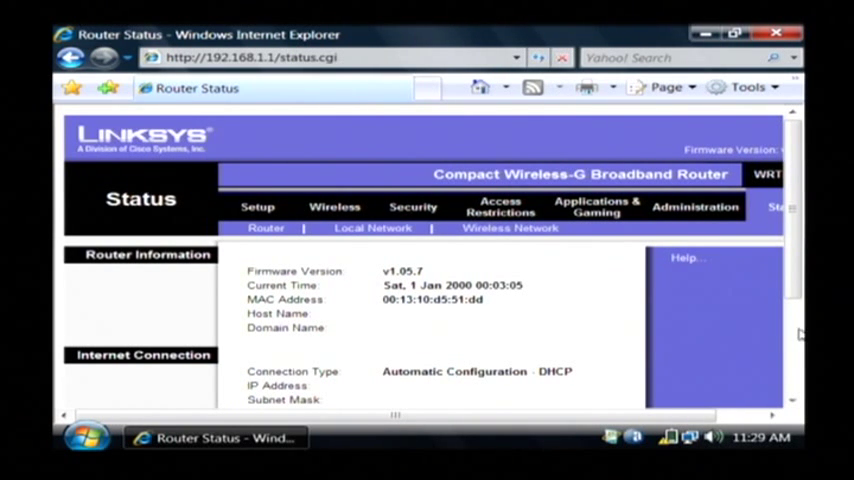
scroll("down", 3)
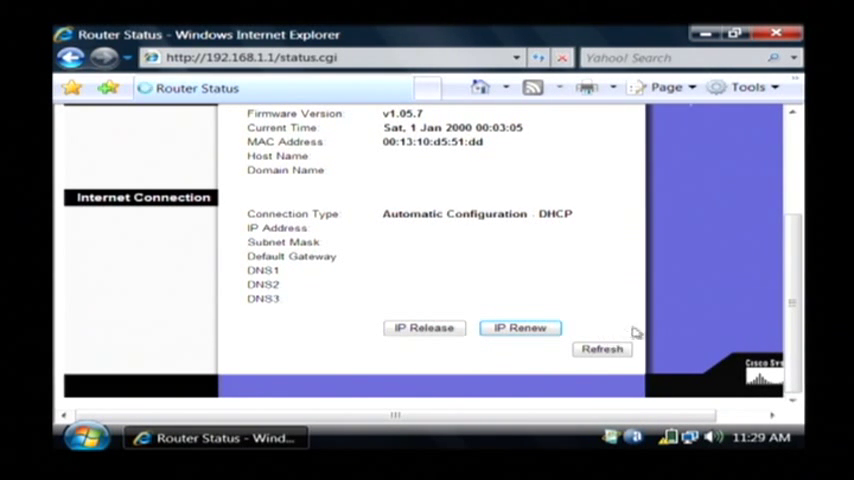
scroll("up", 3)
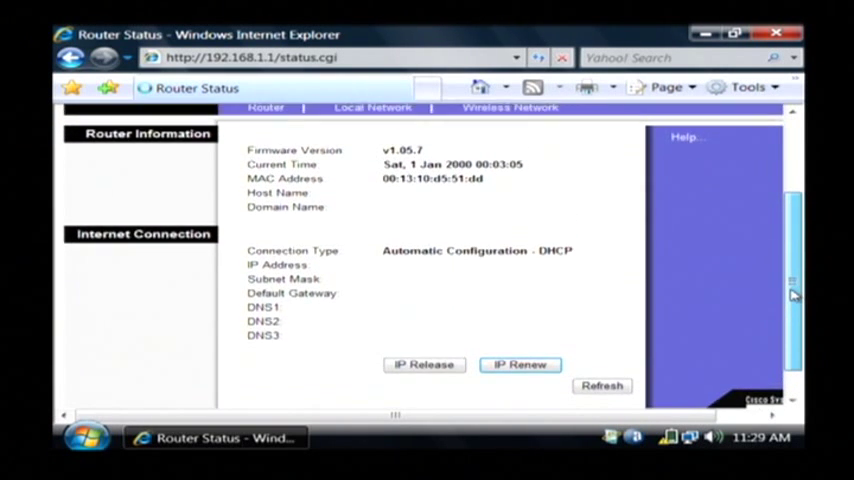